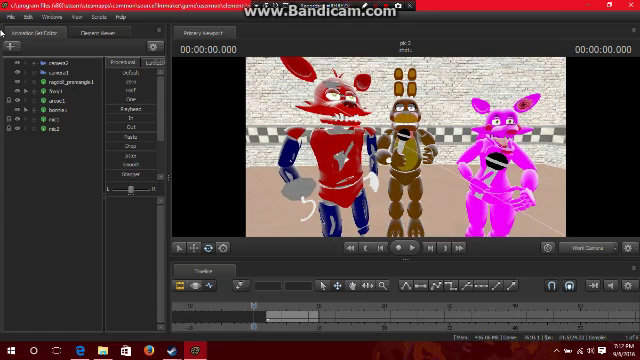
Begin exporting the scene as a movie from the File menu.
click(12, 17)
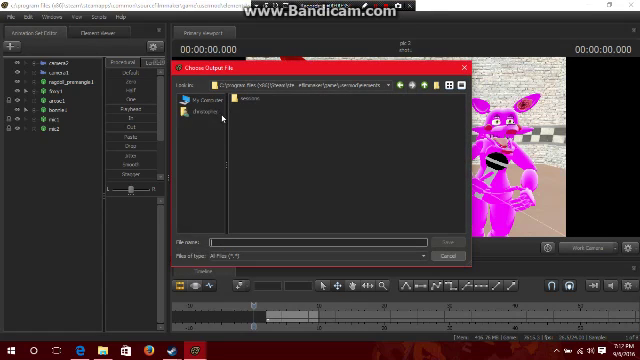
Navigate the Choose Output File dialog into Videos > Captures.
click(195, 118)
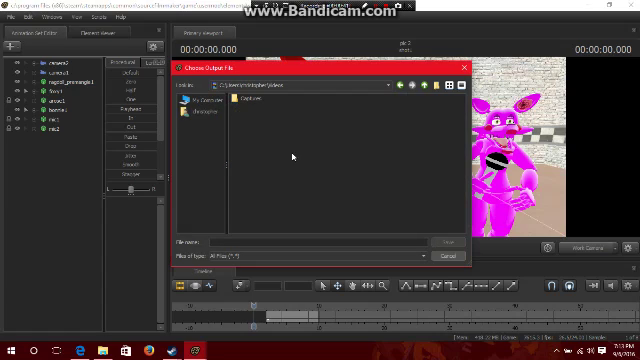
double_click(255, 98)
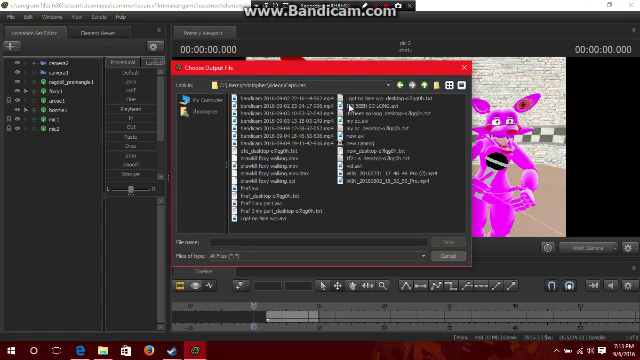